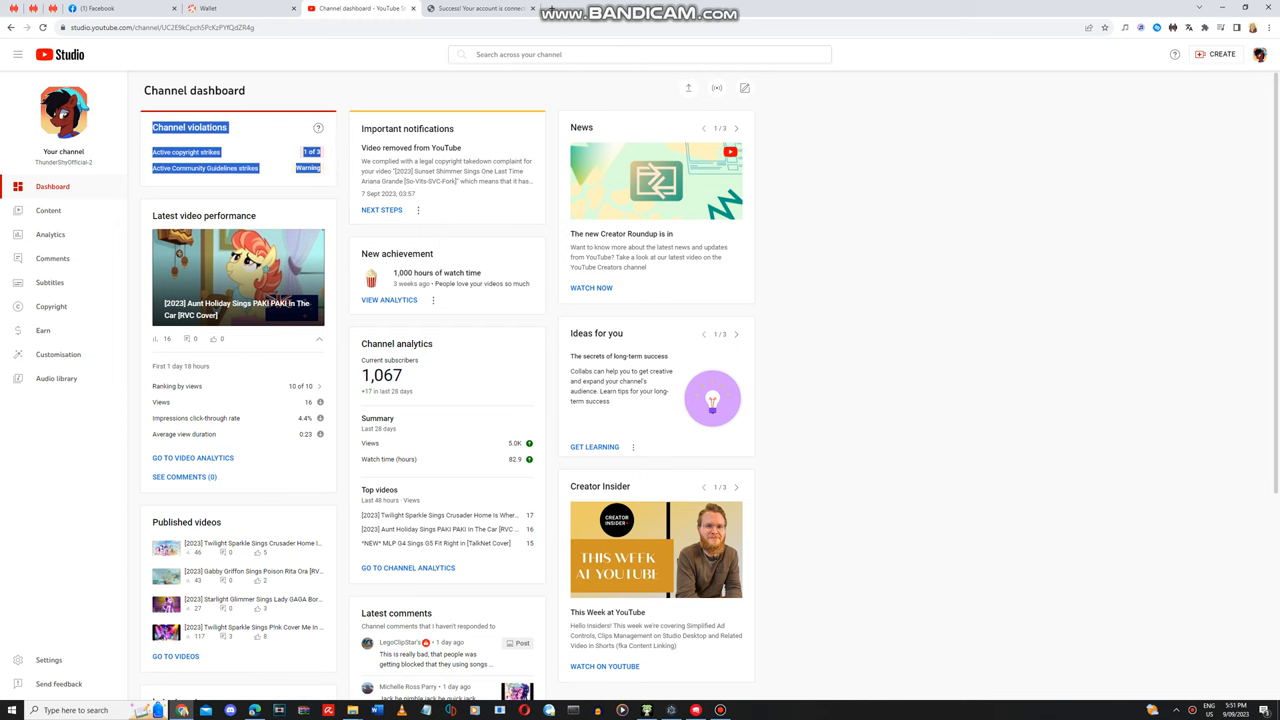
Step: Review the active copyright strike details, then move to the Odysee wallet page
click(186, 152)
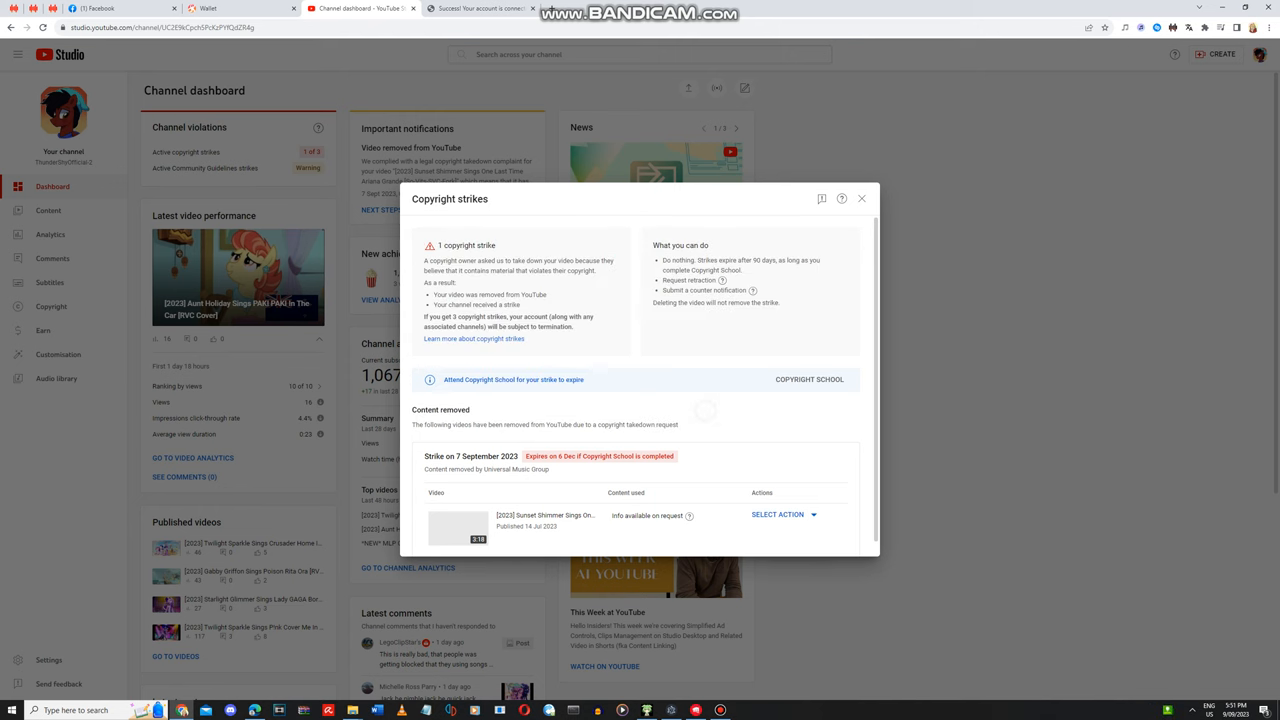
click(860, 198)
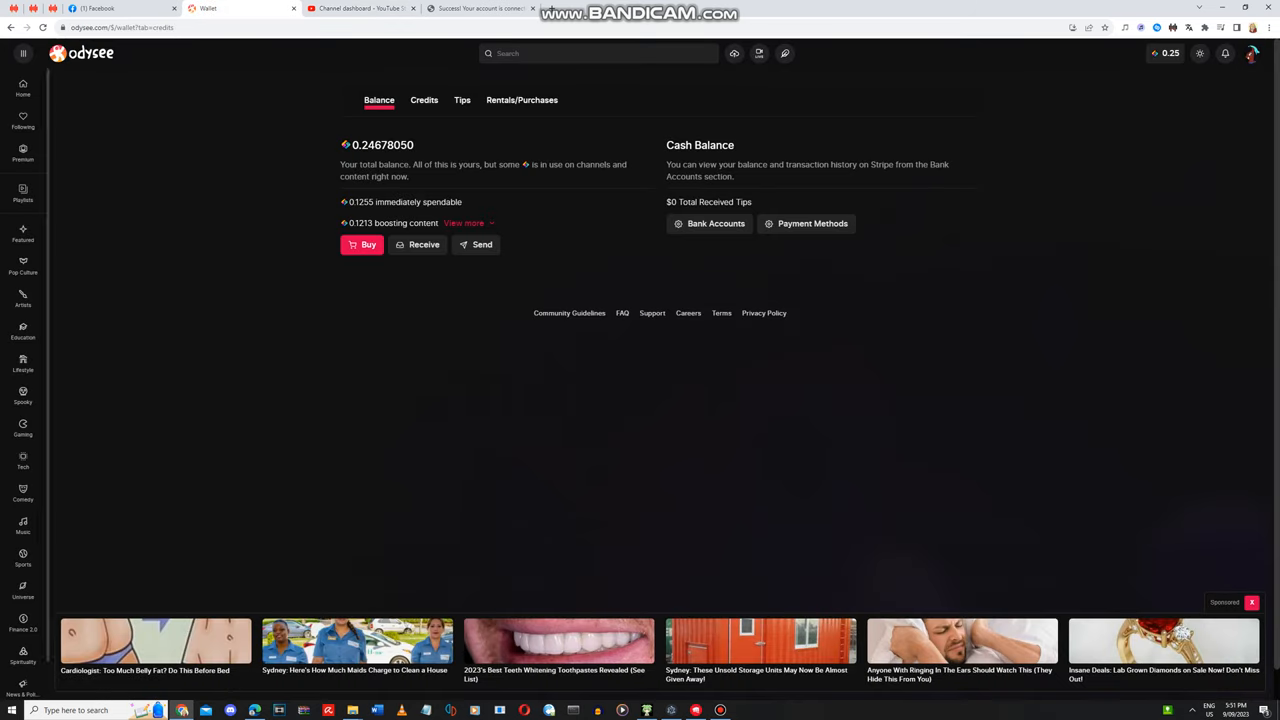
Step: Show the ThunderShyOfficial channel's Content listing on Odysee, then return to the Studio dashboard
click(1252, 52)
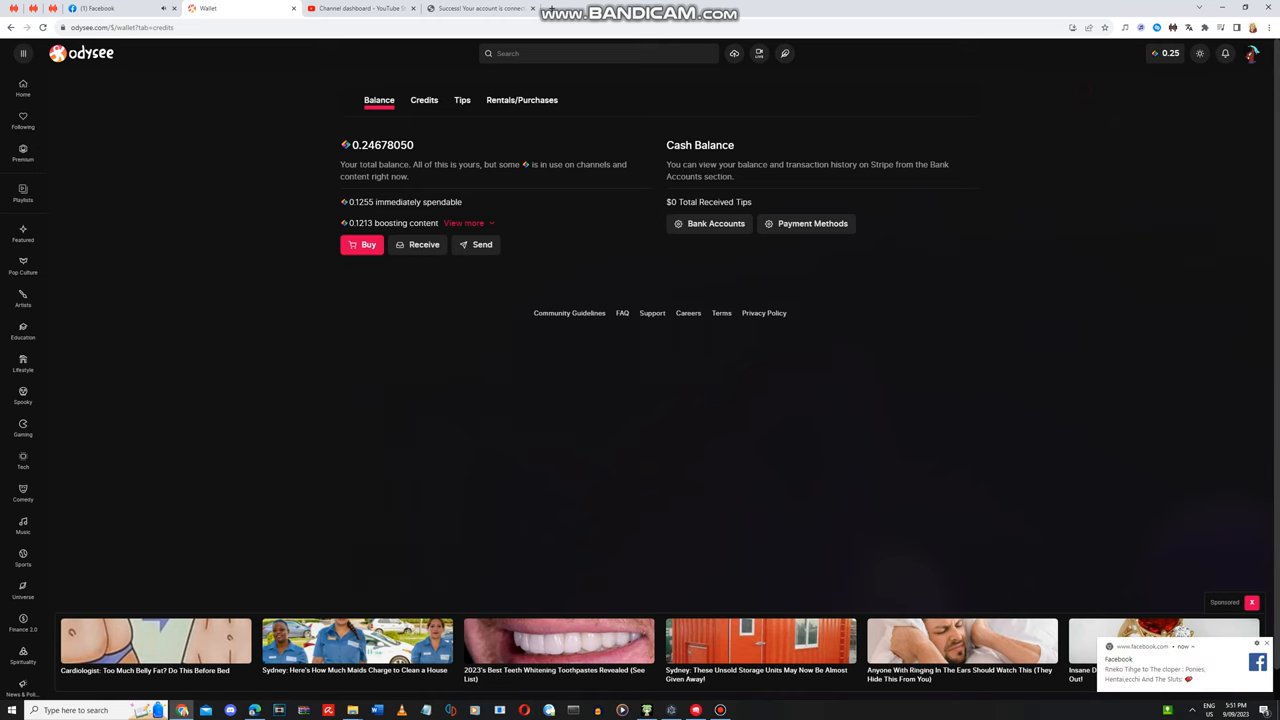
click(1252, 56)
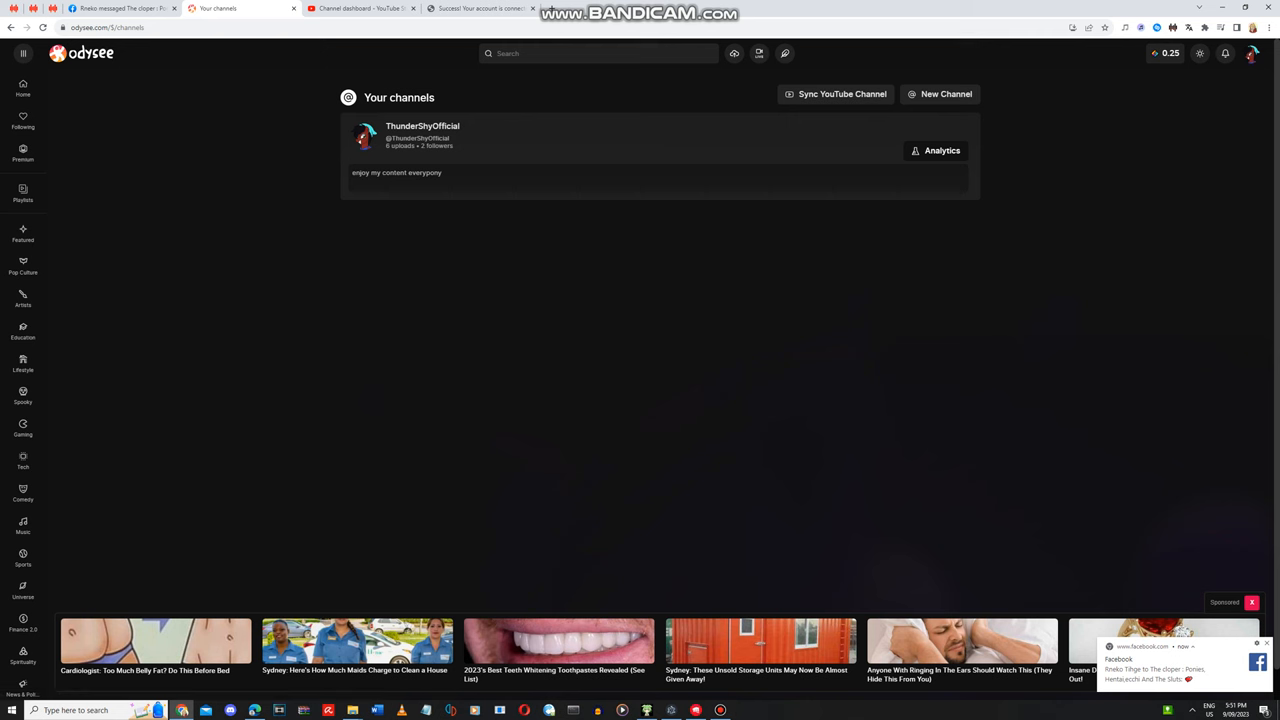
click(422, 136)
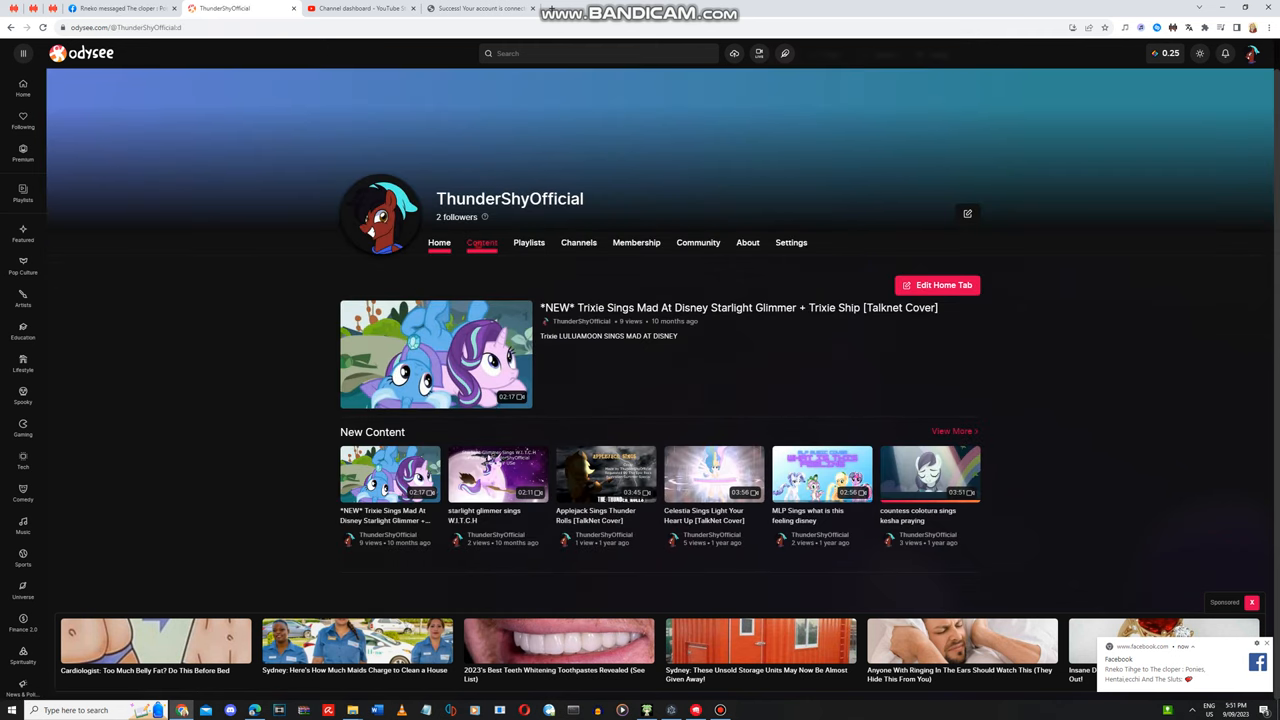
click(482, 242)
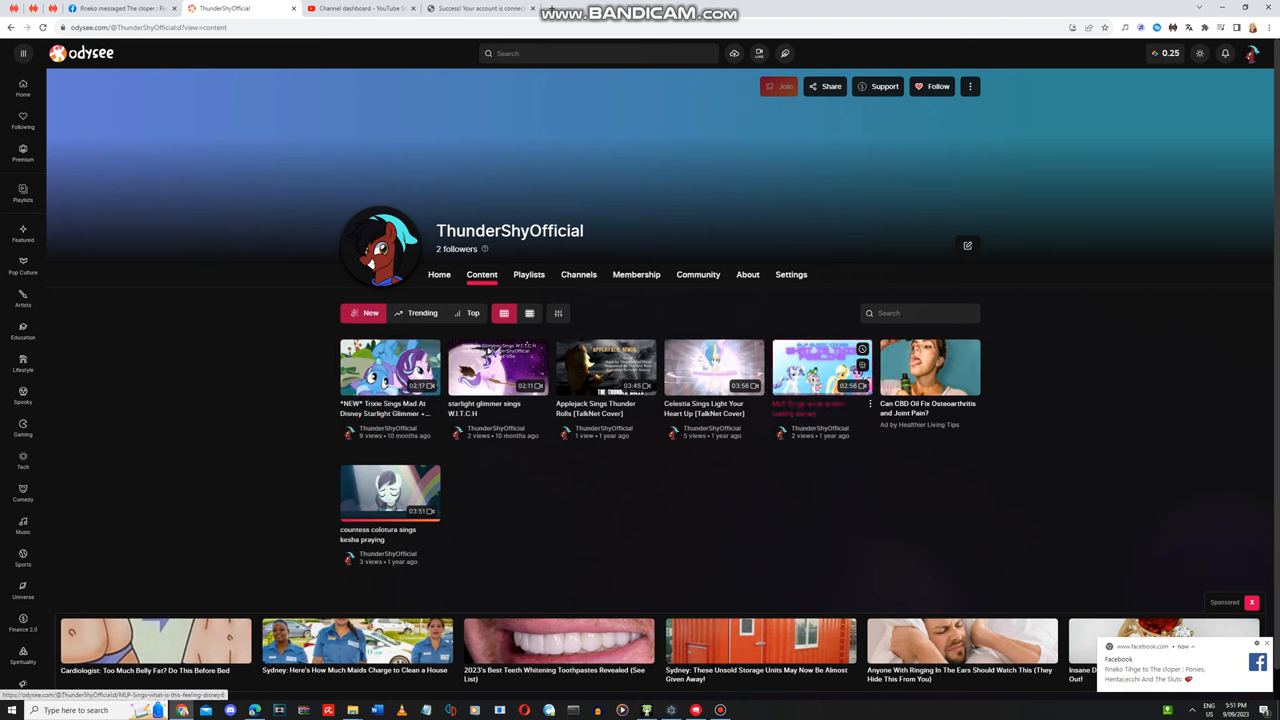
mouse_move(820, 368)
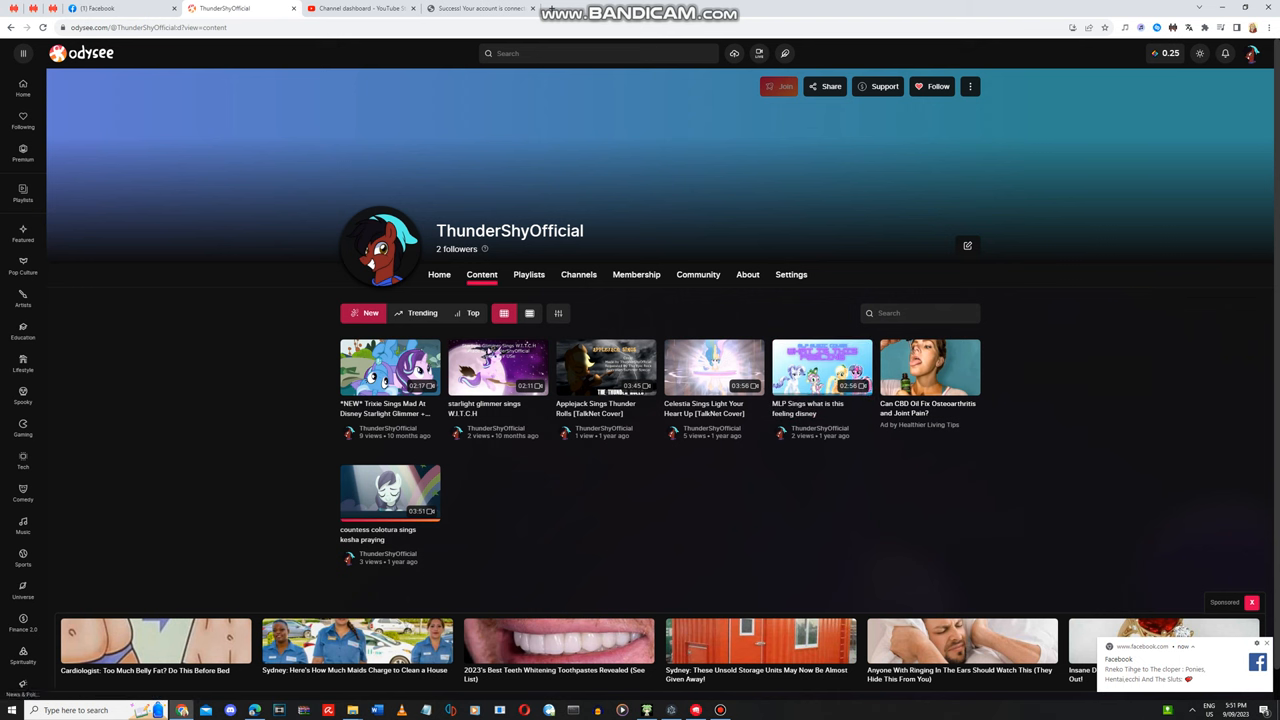
mouse_move(498, 368)
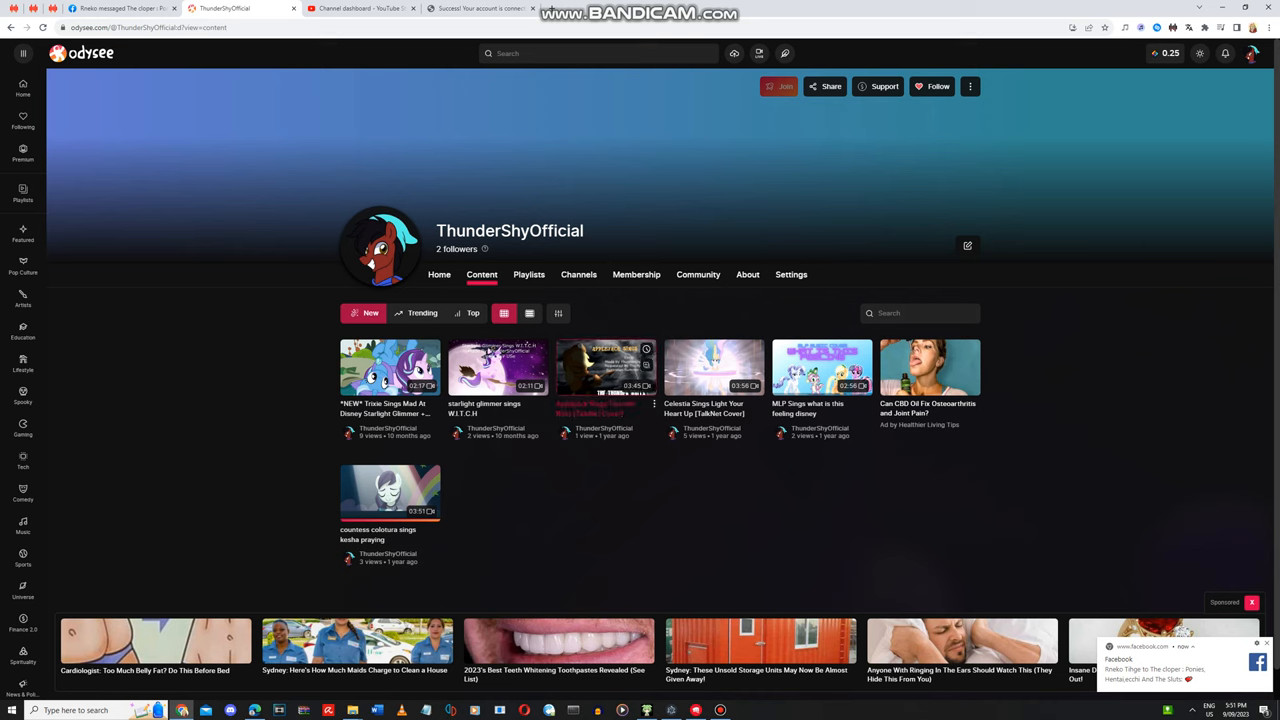
click(360, 8)
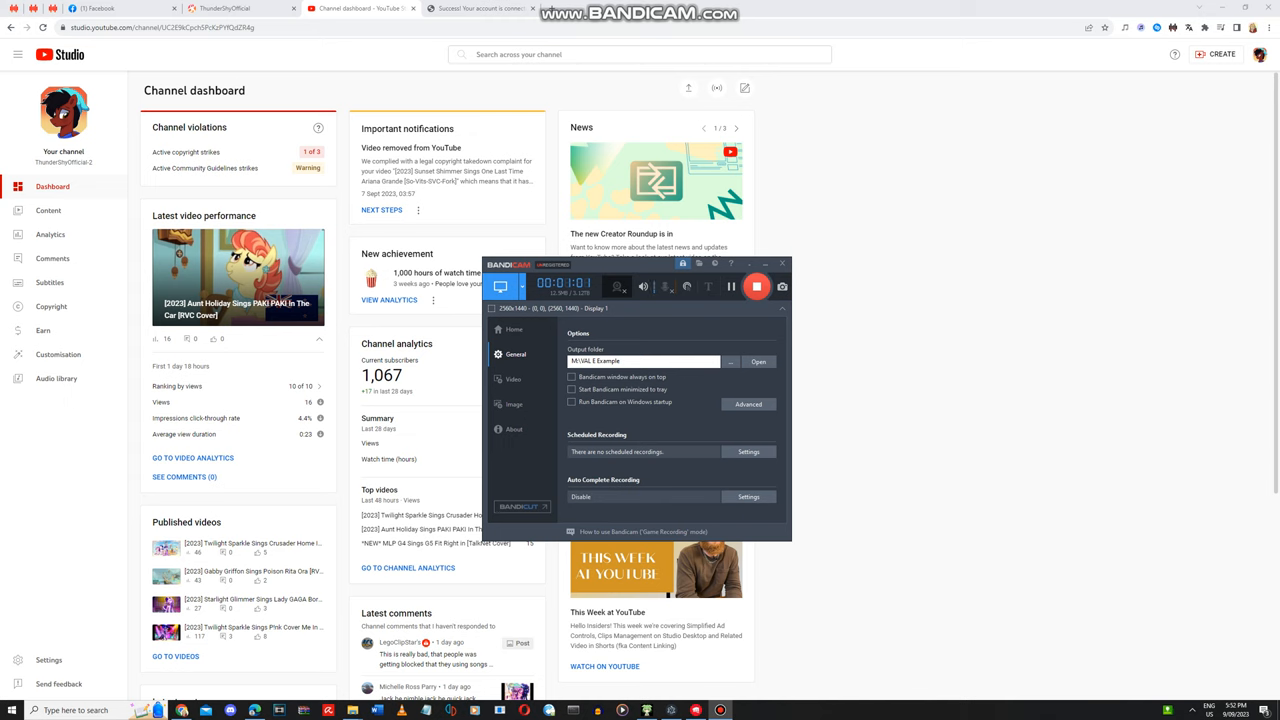
mouse_move(756, 288)
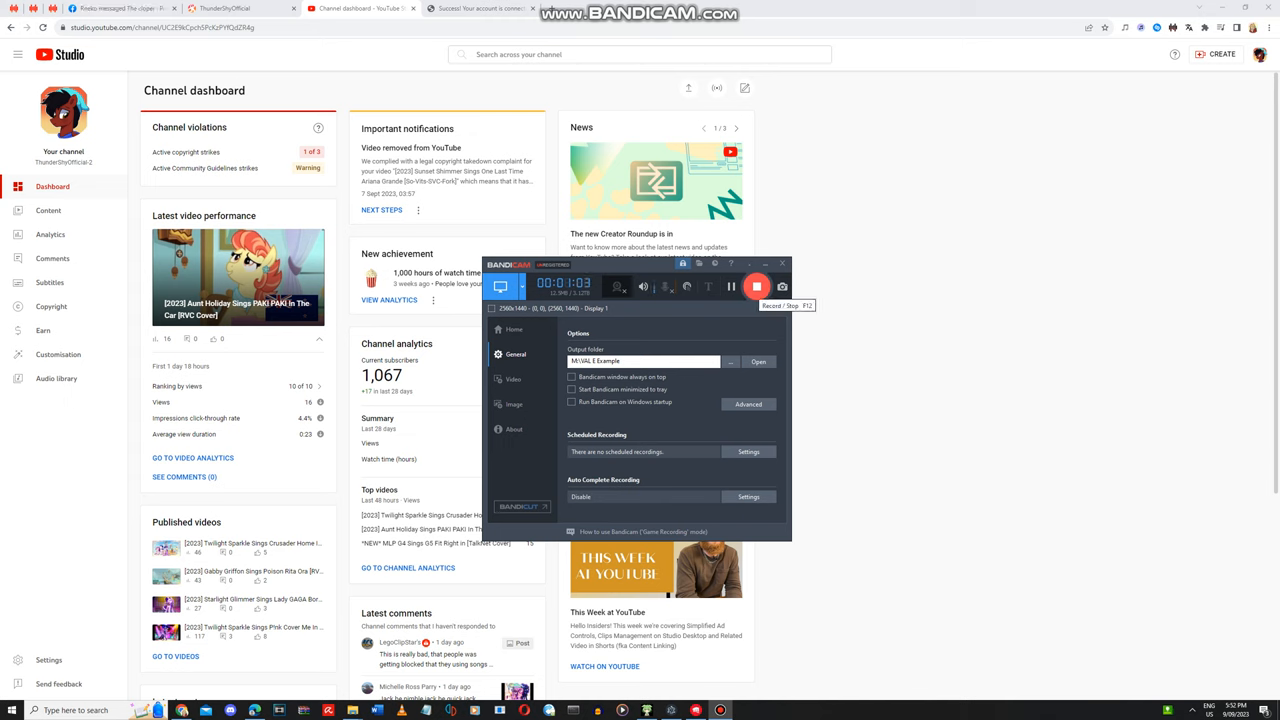